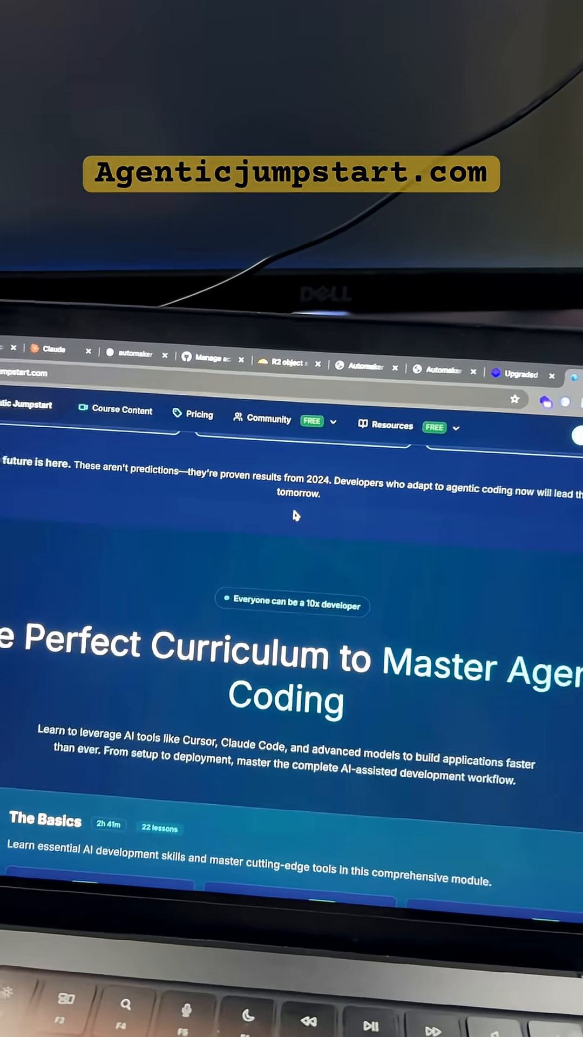
scroll("down", 3)
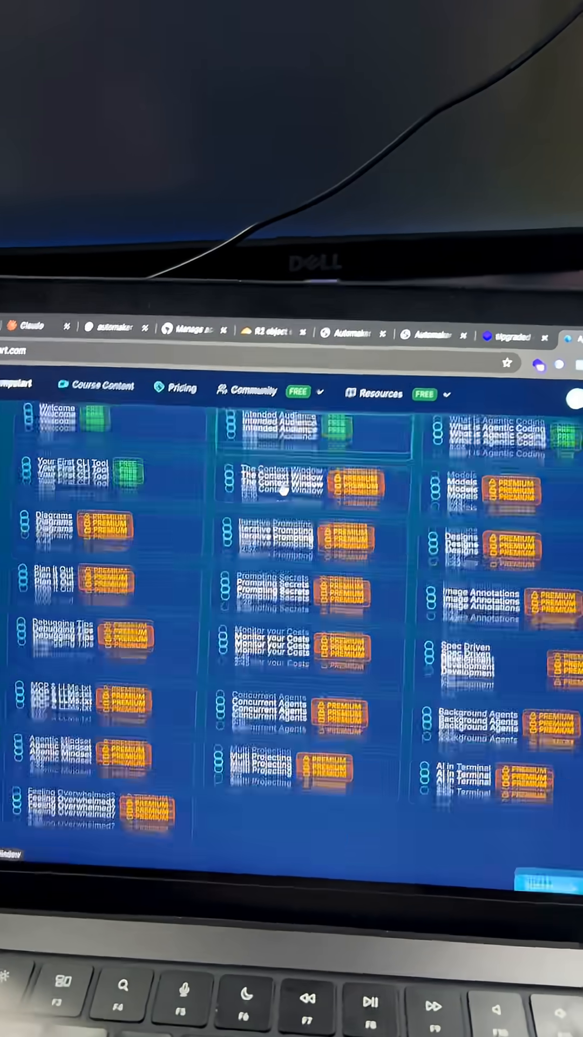
scroll("down", 3)
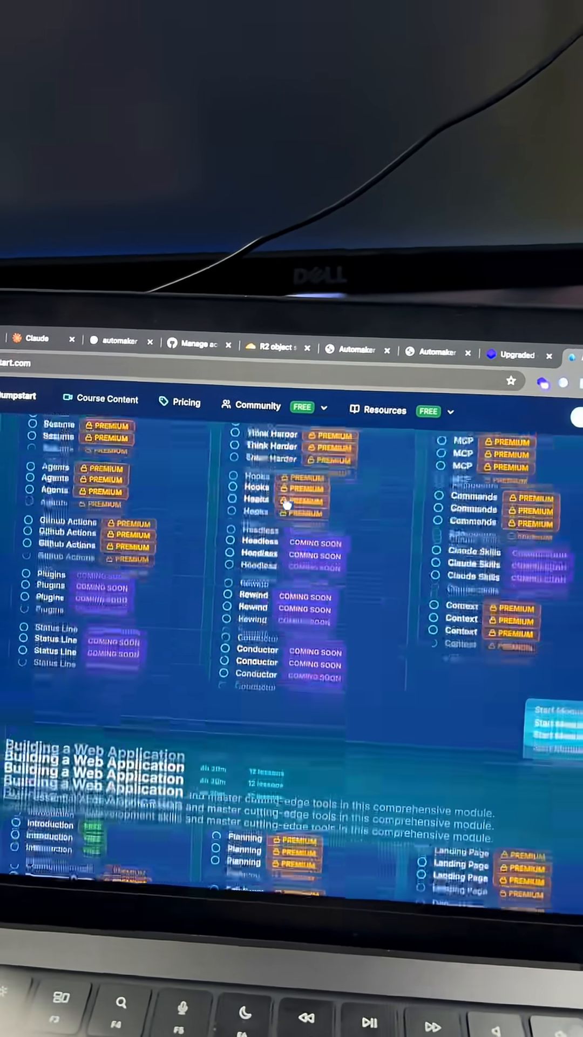